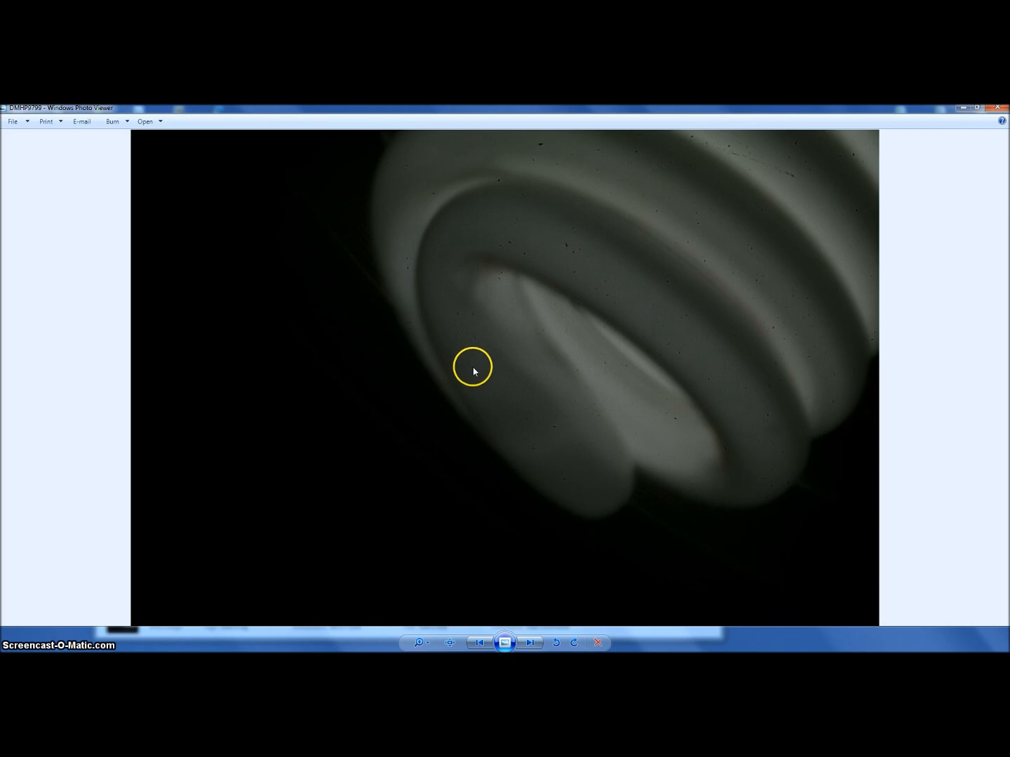
mouse_move(569, 251)
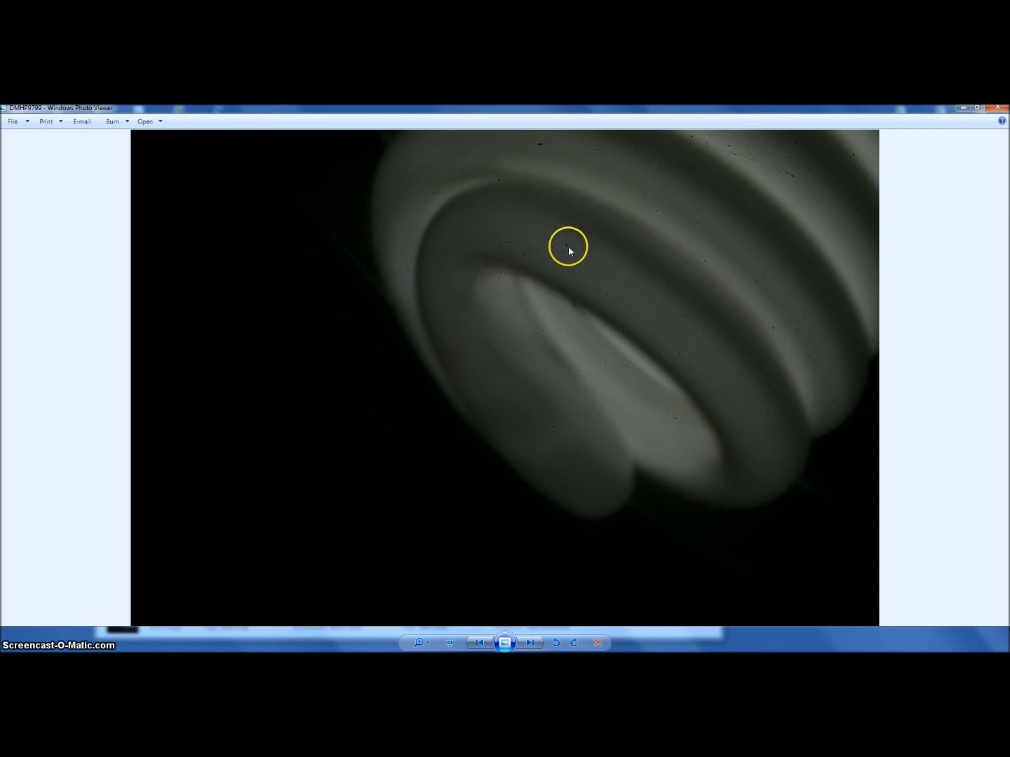
mouse_move(749, 352)
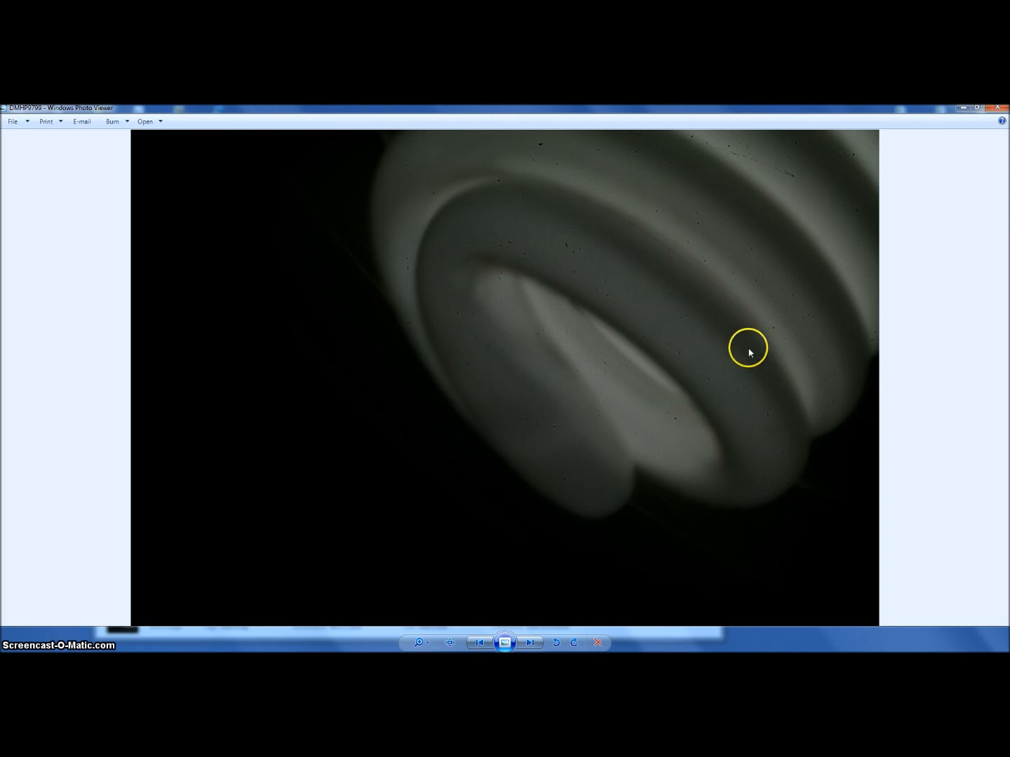
Advance two photos to the spiral bulb close-up with its coils toward the left
click(530, 642)
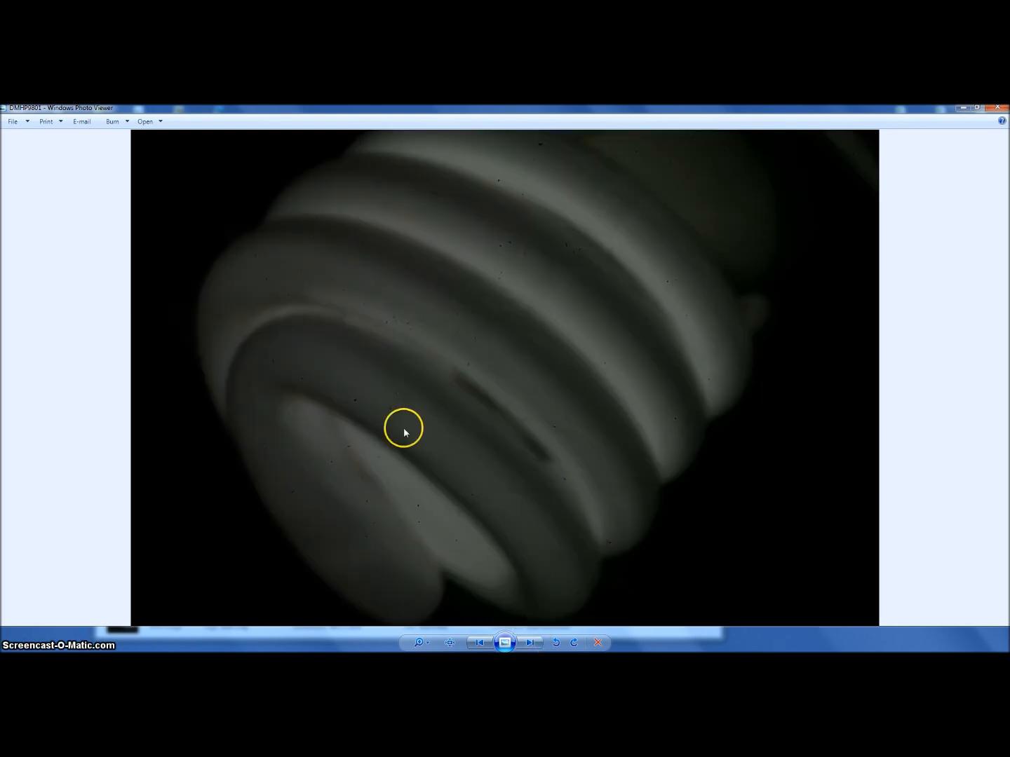
click(531, 642)
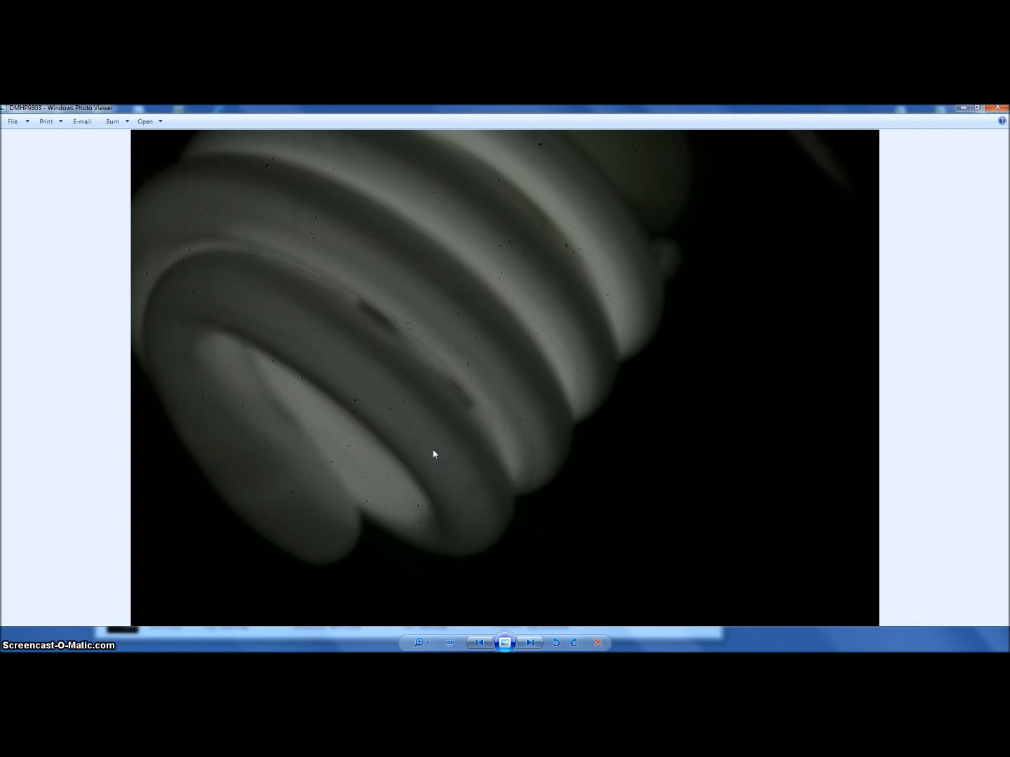